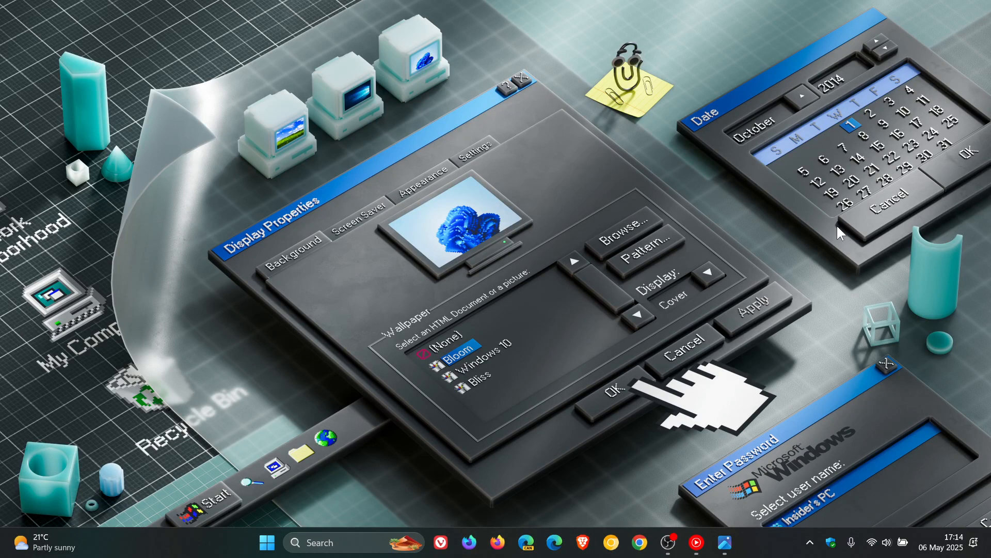
{"action": "mouse_move", "coordinate": [218, 503]}
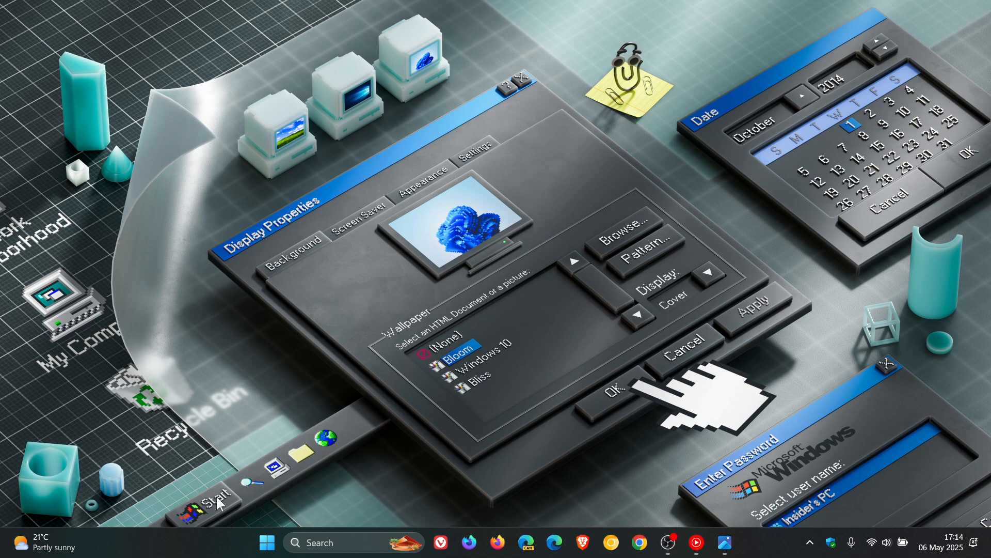
Step: Show the current Start menu with its pinned apps and empty Recommended section
{"action": "left_click", "coordinate": [267, 542]}
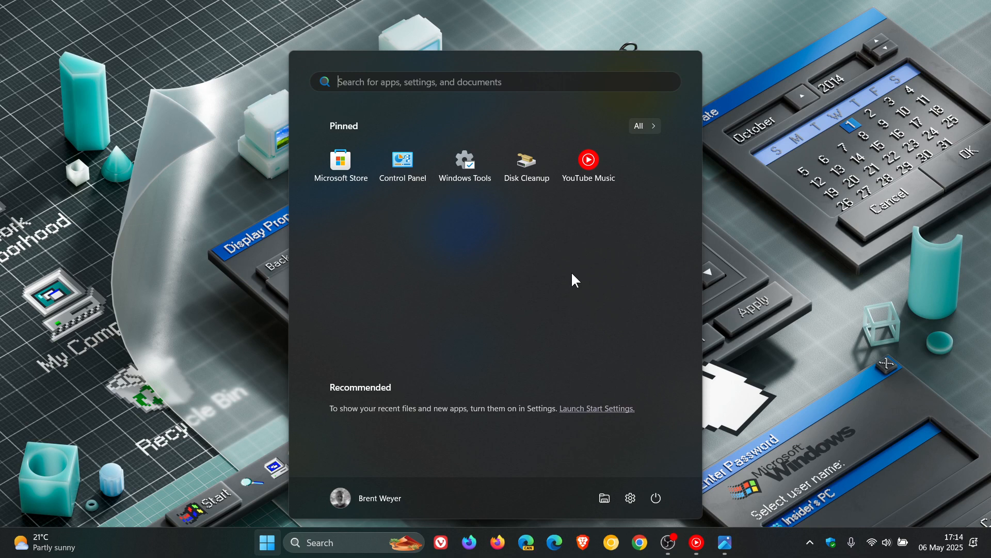
{"action": "mouse_move", "coordinate": [629, 271]}
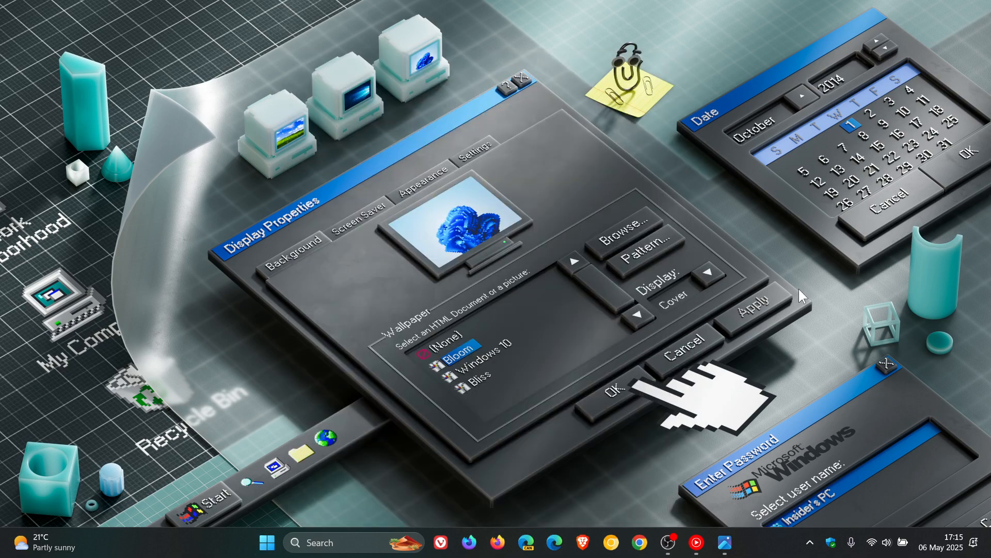
{"action": "mouse_move", "coordinate": [637, 252]}
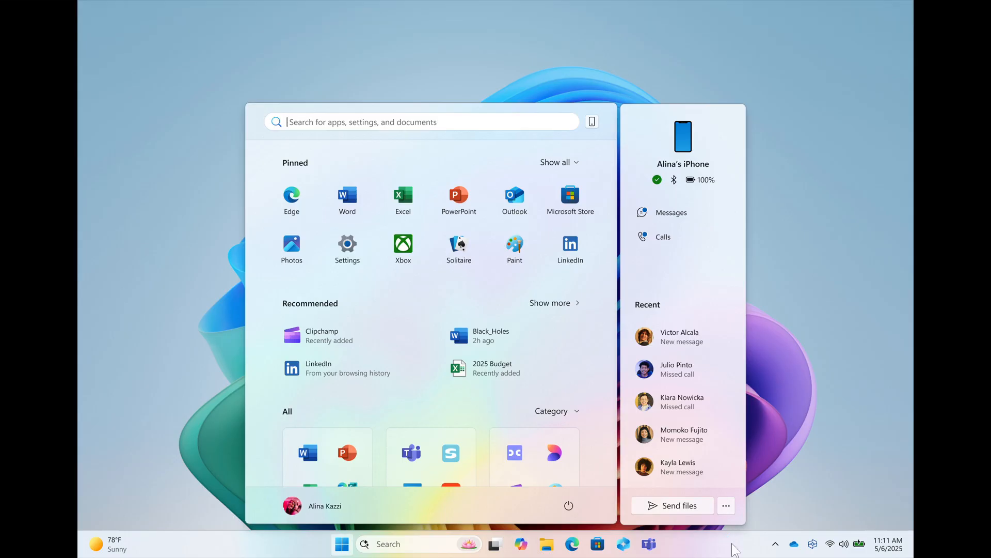
{"action": "mouse_move", "coordinate": [845, 327]}
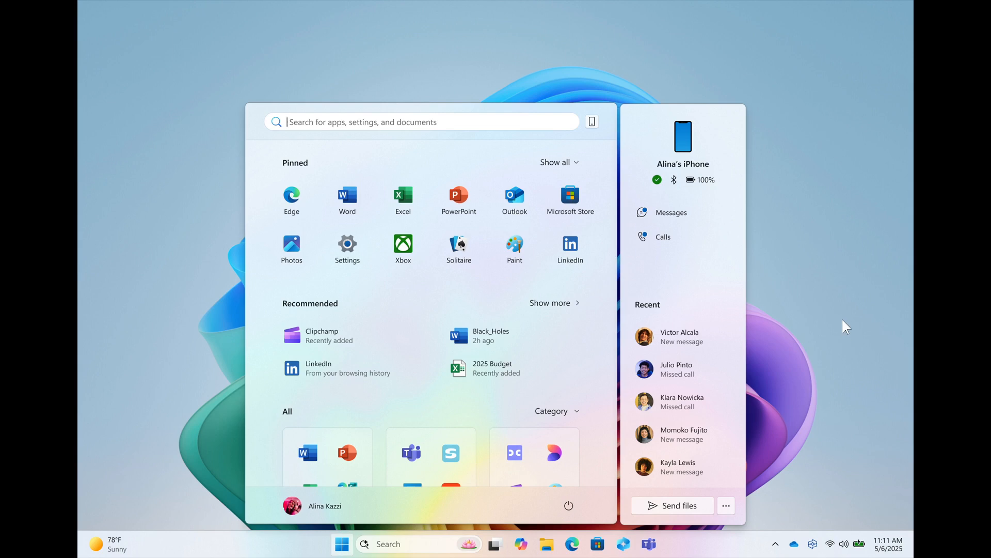
{"action": "mouse_move", "coordinate": [699, 314]}
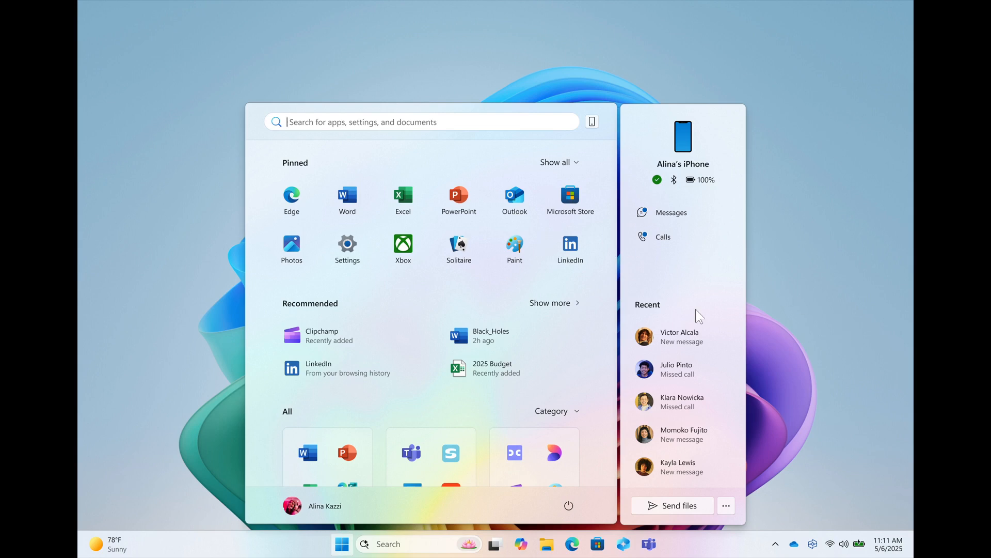
{"action": "mouse_move", "coordinate": [703, 258]}
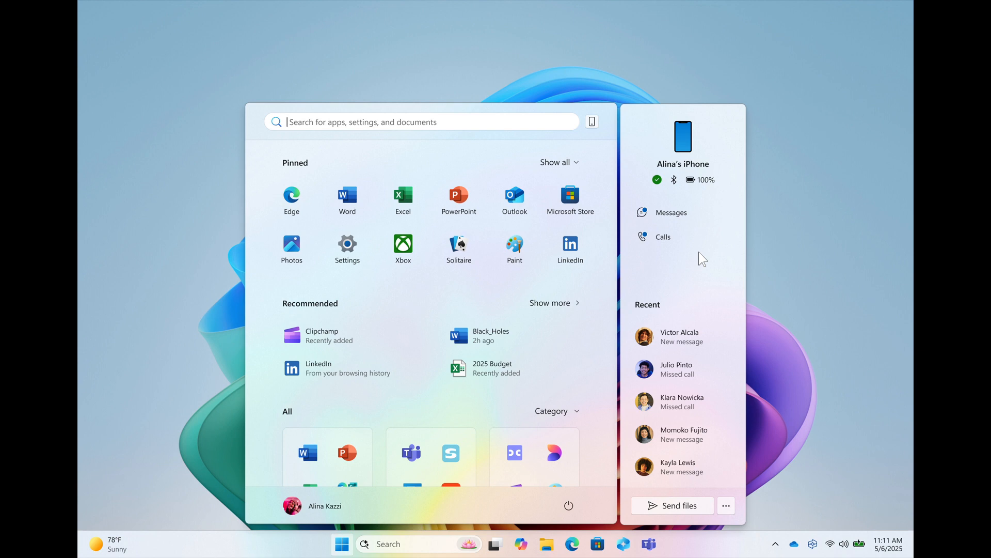
{"action": "mouse_move", "coordinate": [542, 441]}
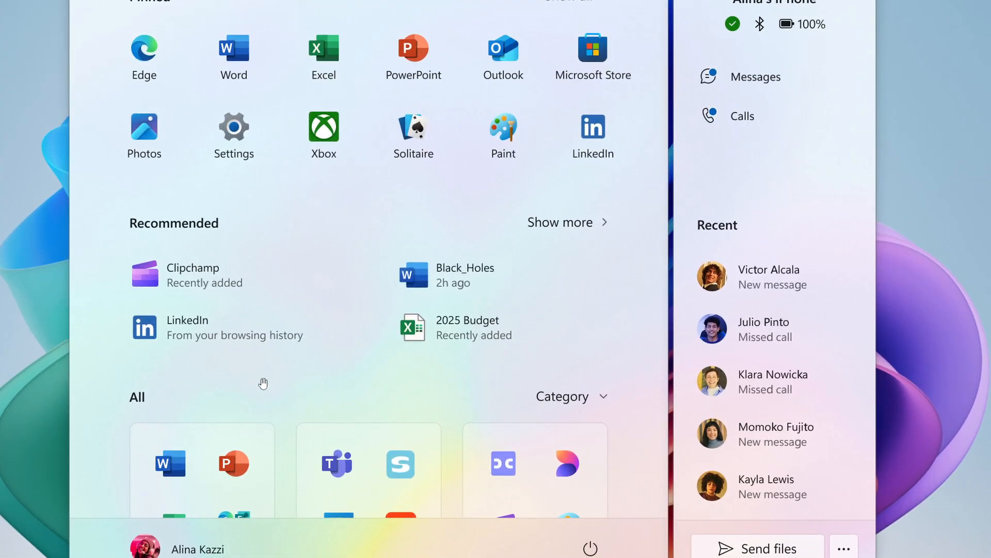
{"action": "mouse_move", "coordinate": [309, 401]}
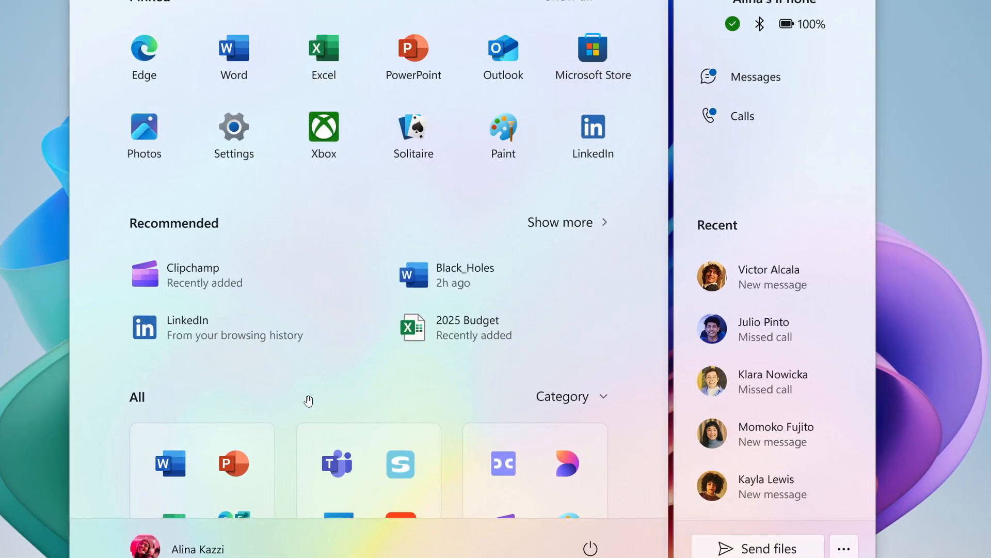
{"action": "mouse_move", "coordinate": [385, 374]}
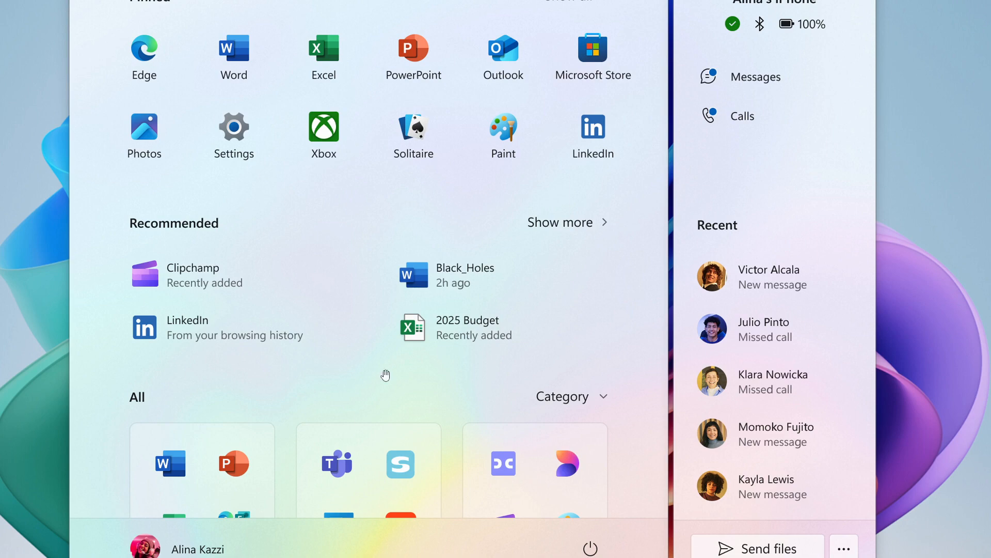
{"action": "mouse_move", "coordinate": [439, 382]}
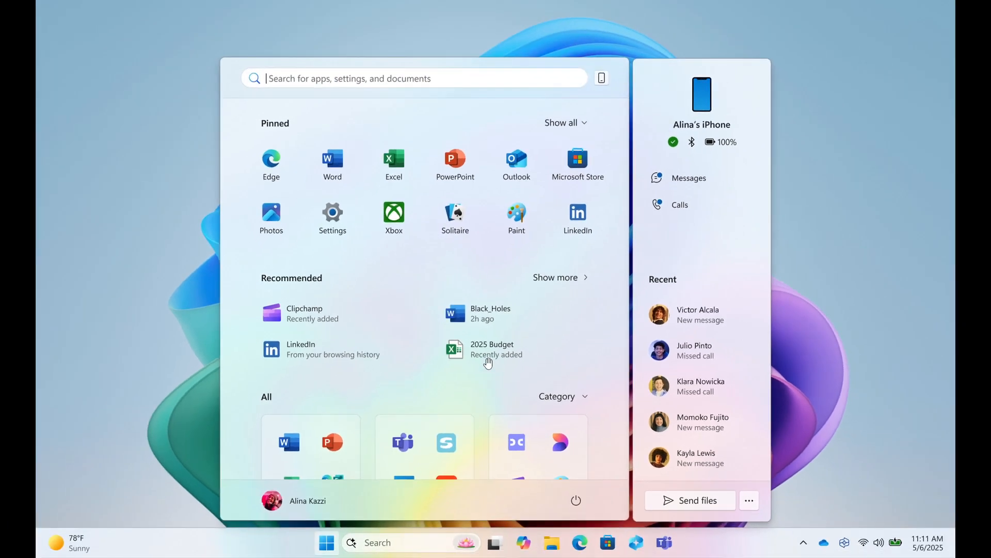
{"action": "mouse_move", "coordinate": [517, 297]}
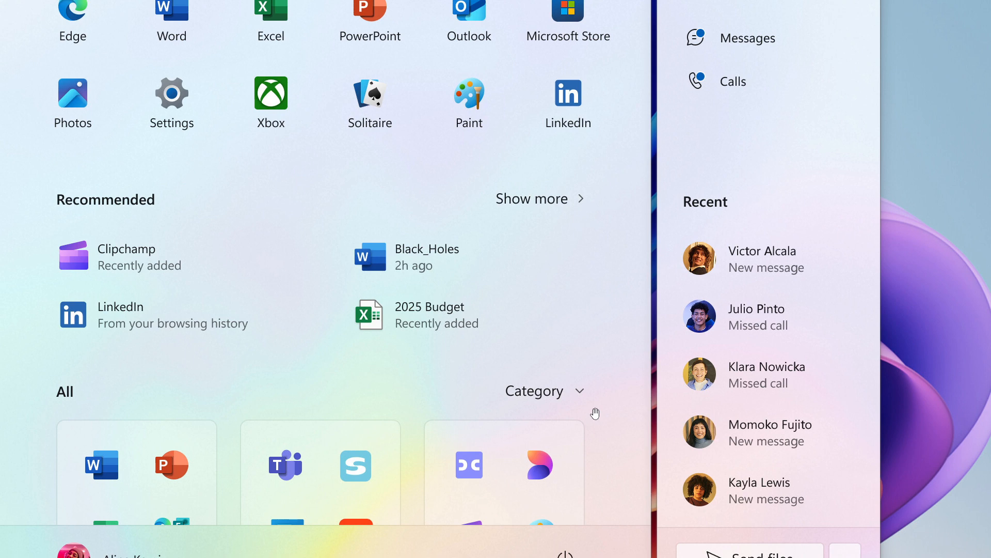
{"action": "mouse_move", "coordinate": [548, 420]}
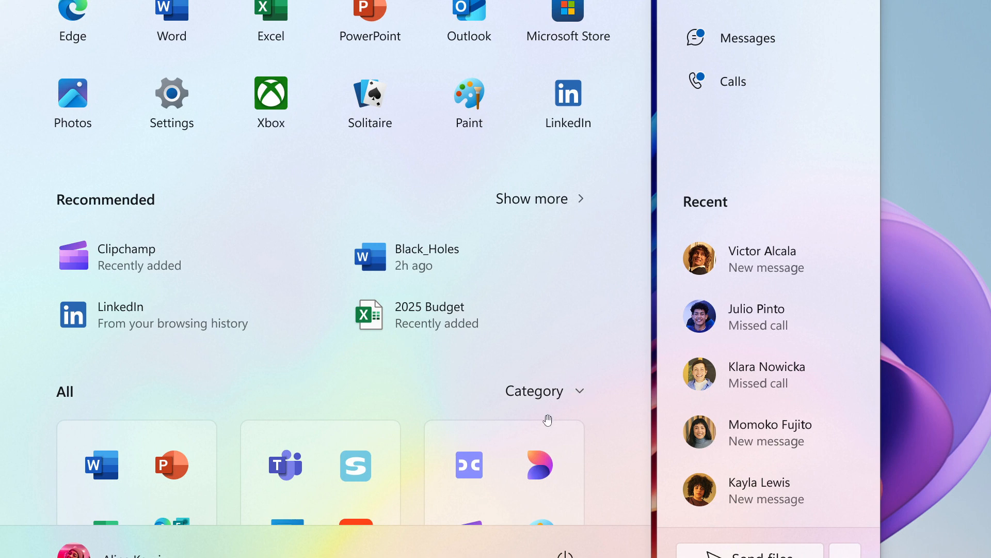
{"action": "mouse_move", "coordinate": [580, 426]}
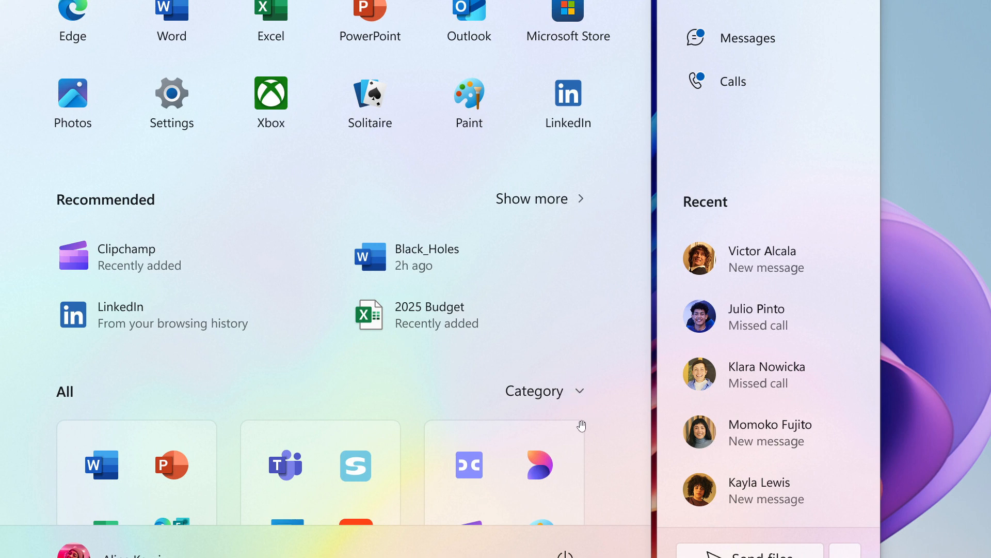
{"action": "scroll", "scroll_direction": "down", "scroll_amount": 3}
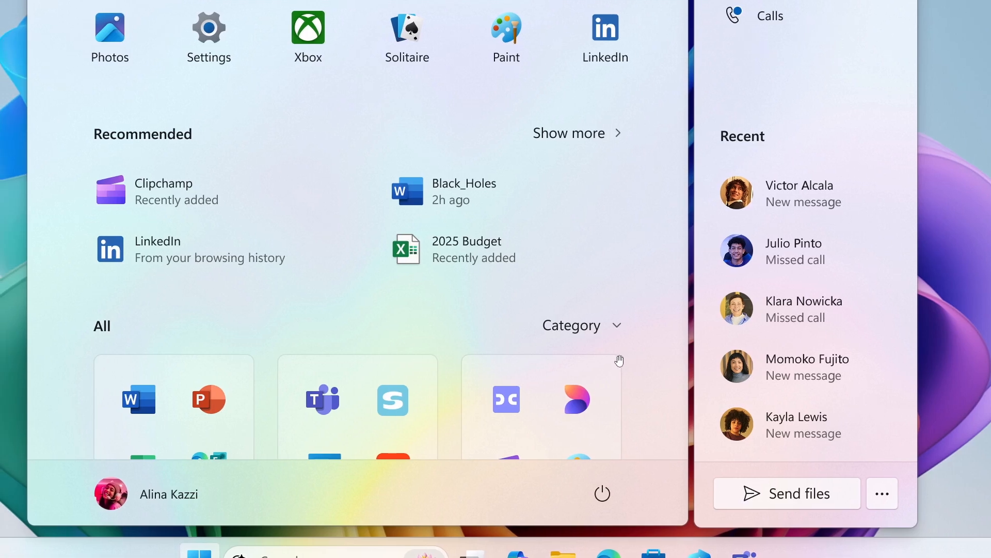
{"action": "mouse_move", "coordinate": [323, 431]}
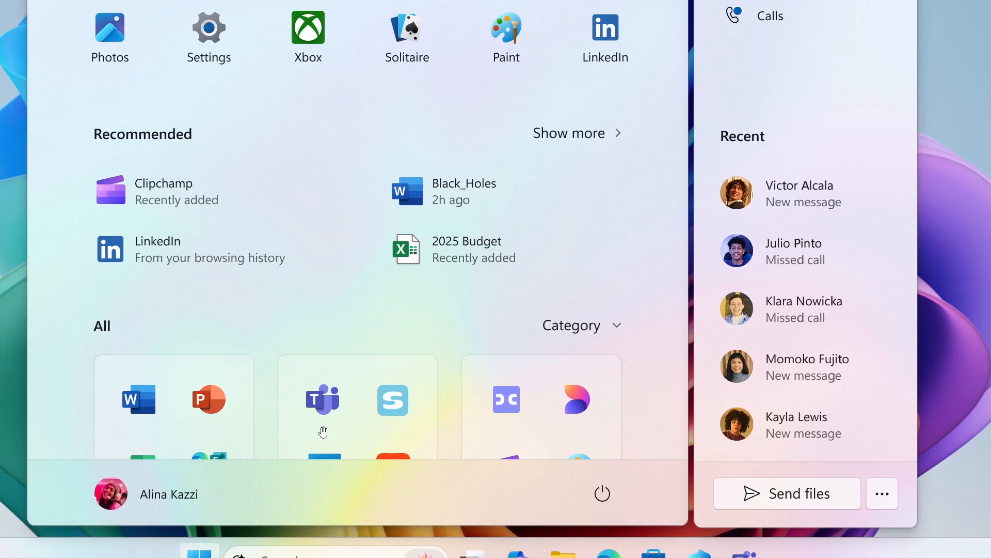
{"action": "mouse_move", "coordinate": [403, 414]}
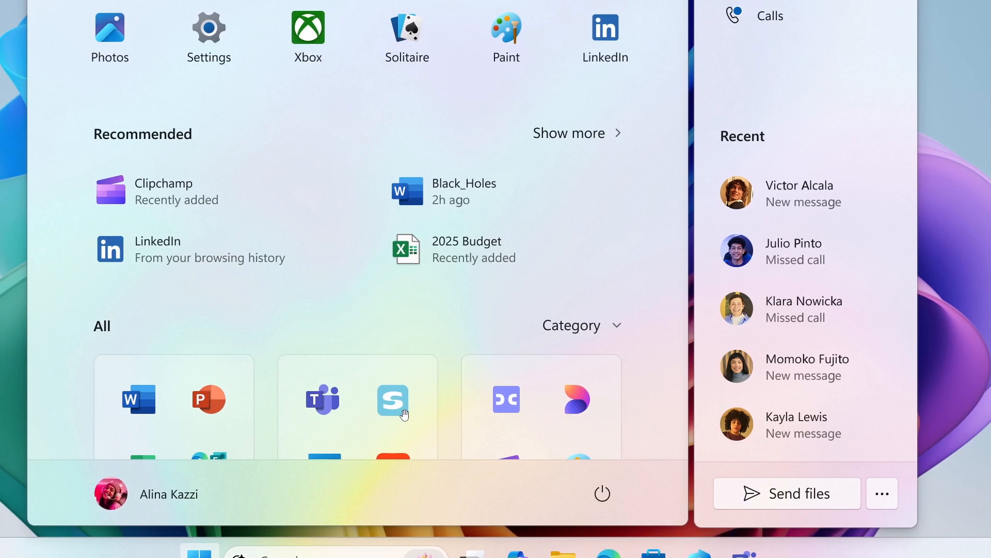
{"action": "mouse_move", "coordinate": [610, 361]}
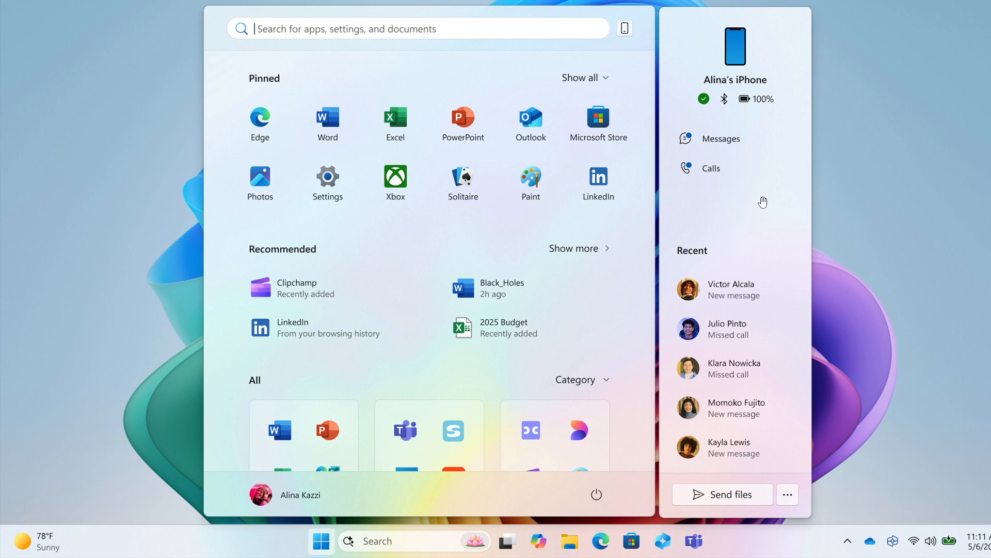
{"action": "mouse_move", "coordinate": [783, 117]}
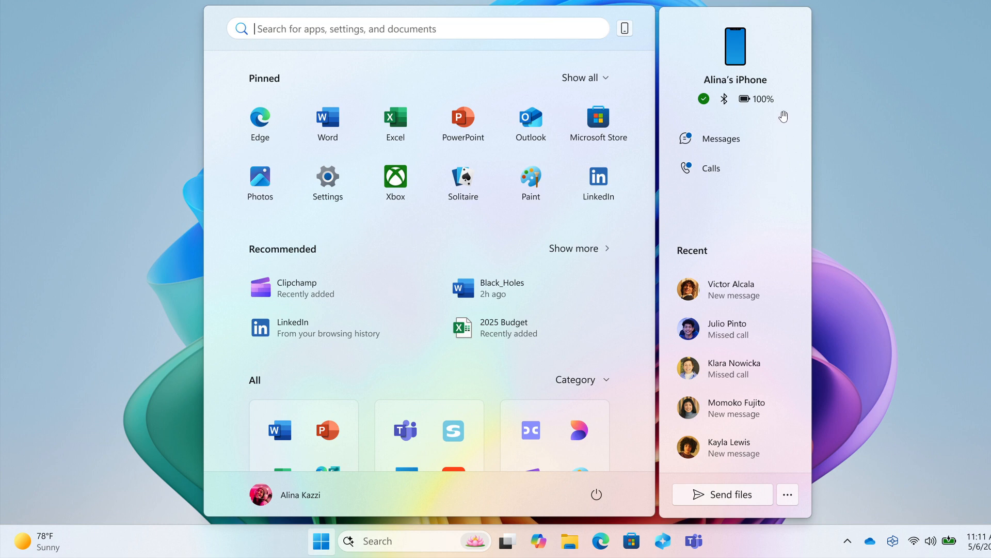
{"action": "mouse_move", "coordinate": [788, 161]}
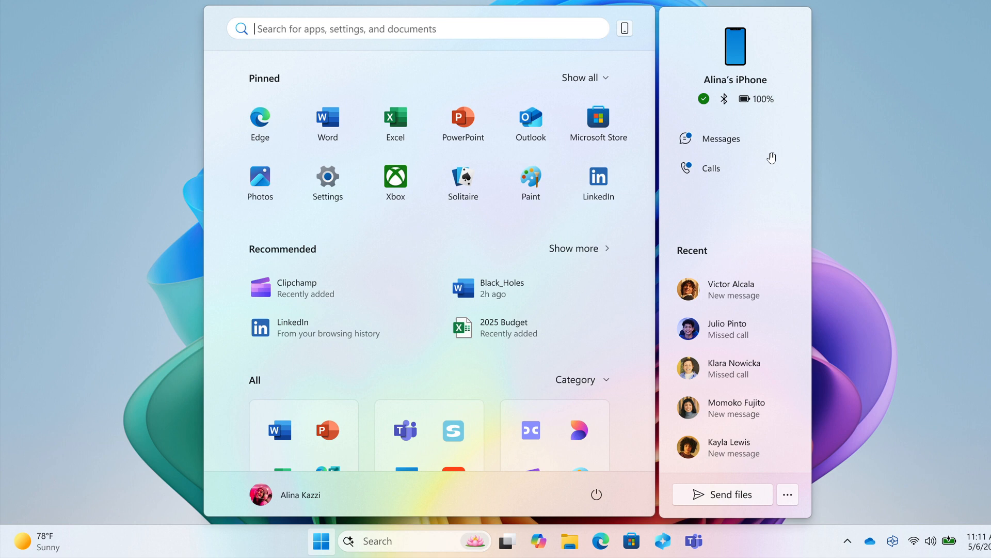
{"action": "mouse_move", "coordinate": [767, 152]}
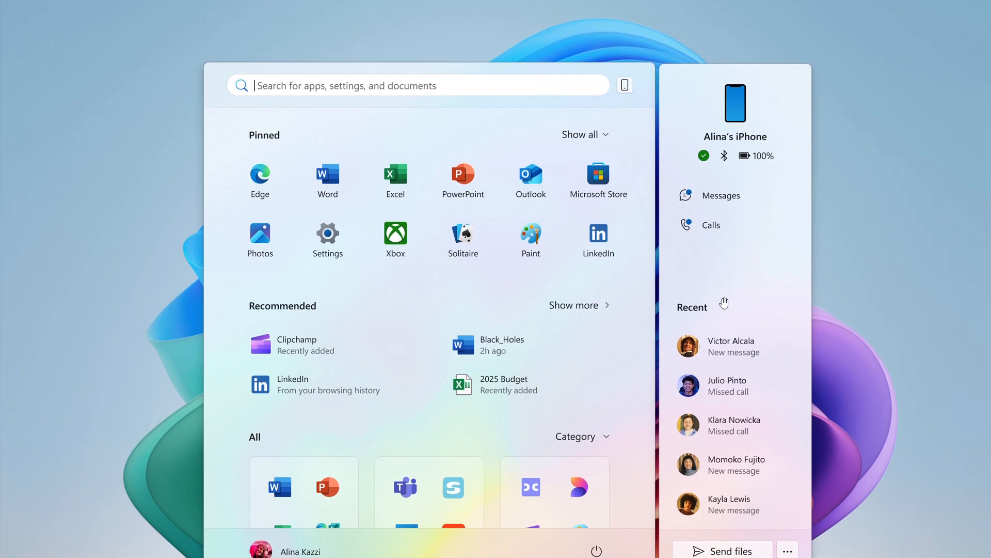
{"action": "mouse_move", "coordinate": [737, 283]}
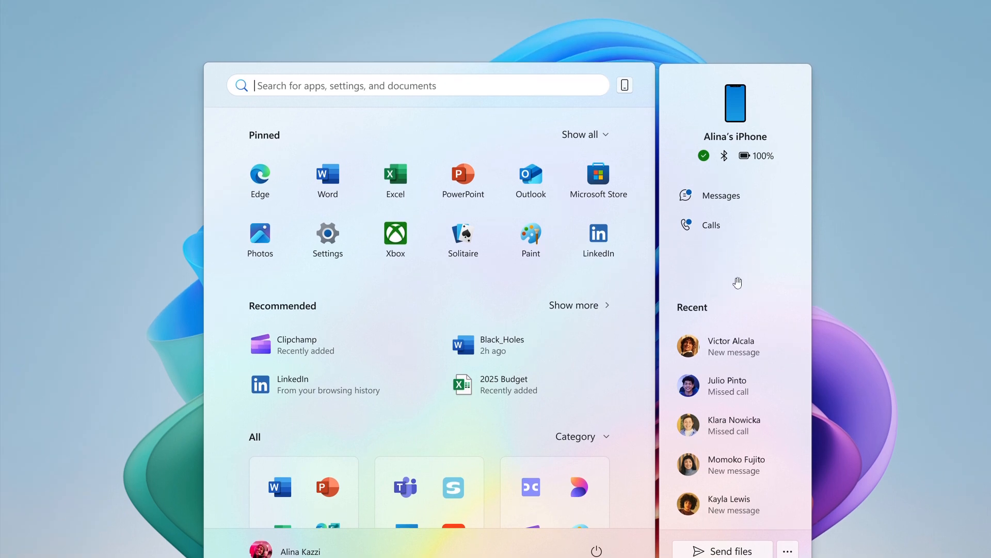
{"action": "mouse_move", "coordinate": [659, 182]}
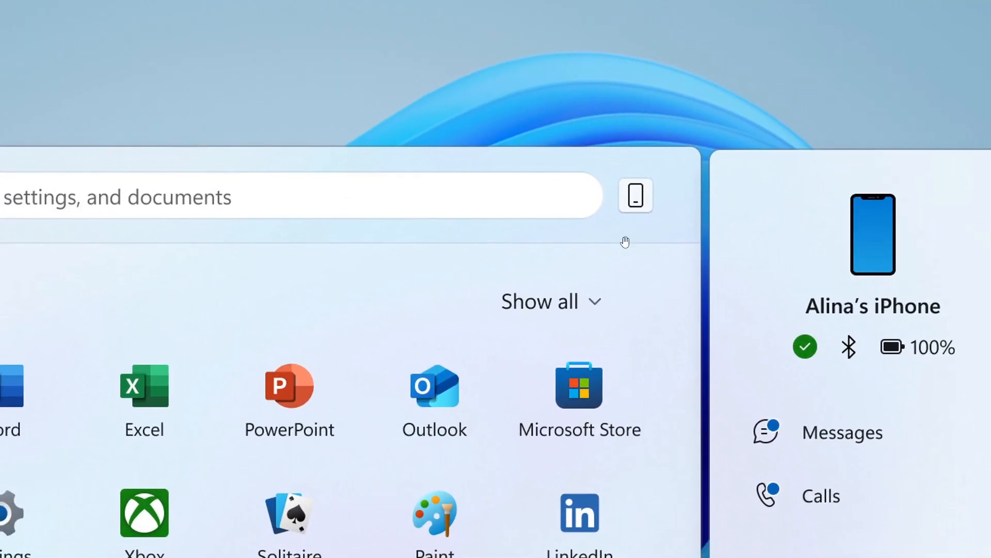
{"action": "mouse_move", "coordinate": [660, 210]}
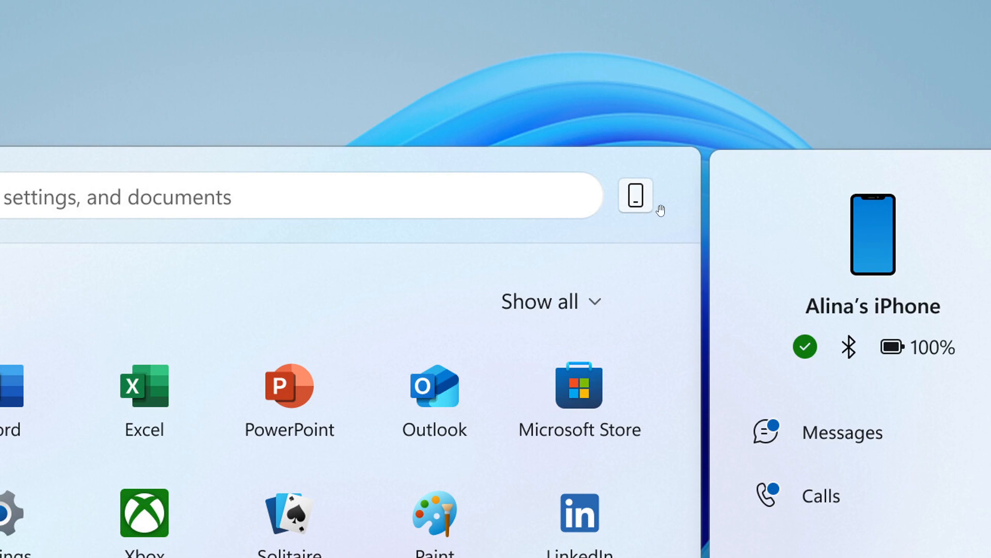
{"action": "mouse_move", "coordinate": [657, 209]}
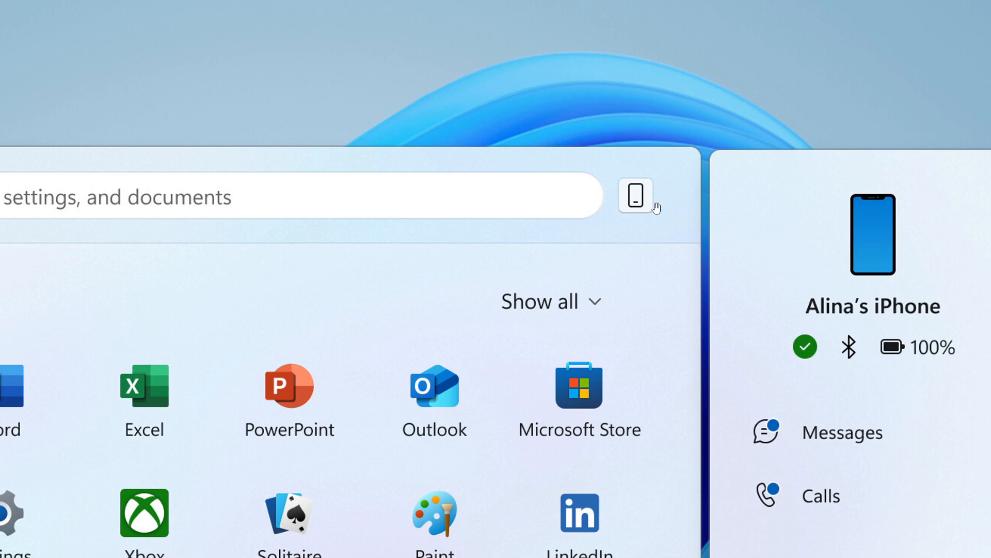
{"action": "mouse_move", "coordinate": [499, 198]}
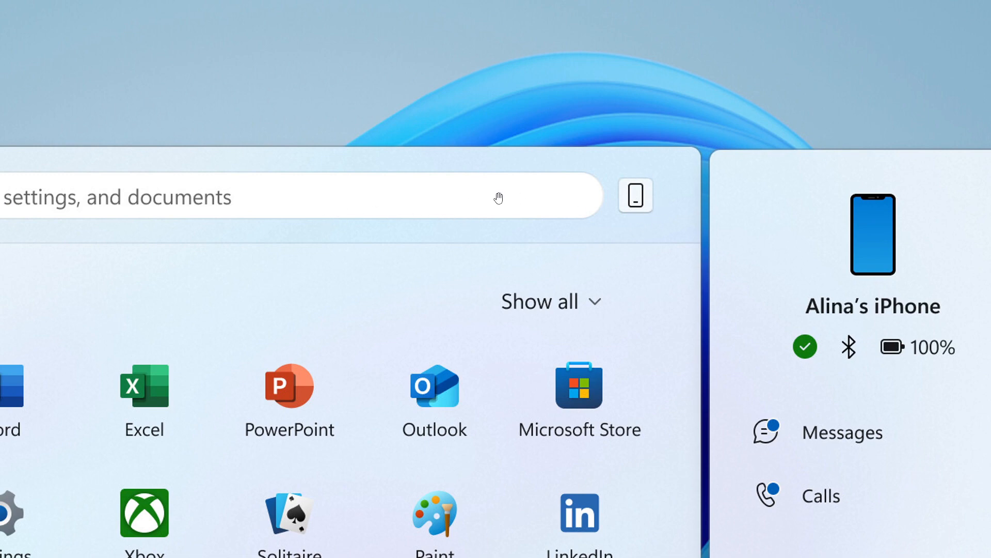
{"action": "mouse_move", "coordinate": [682, 244]}
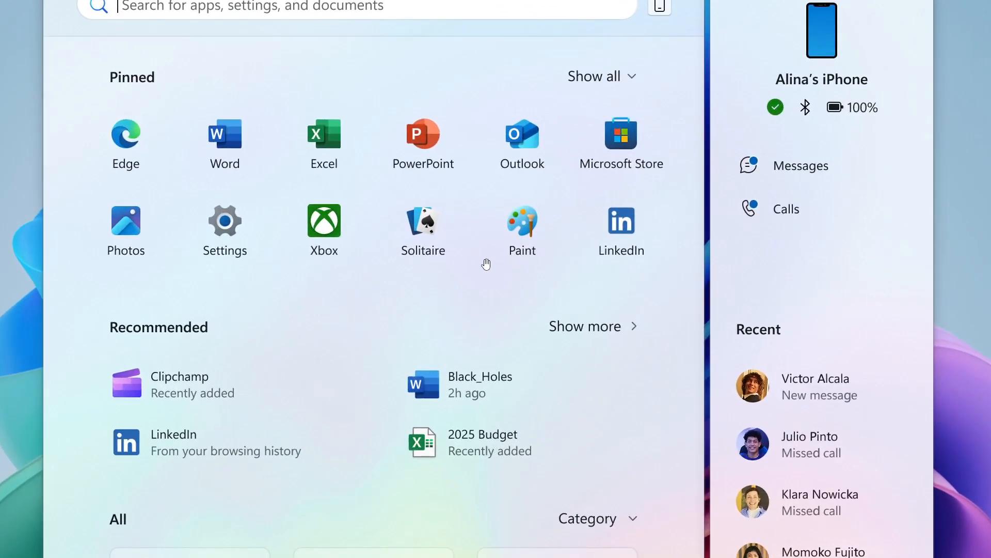
{"action": "mouse_move", "coordinate": [477, 208]}
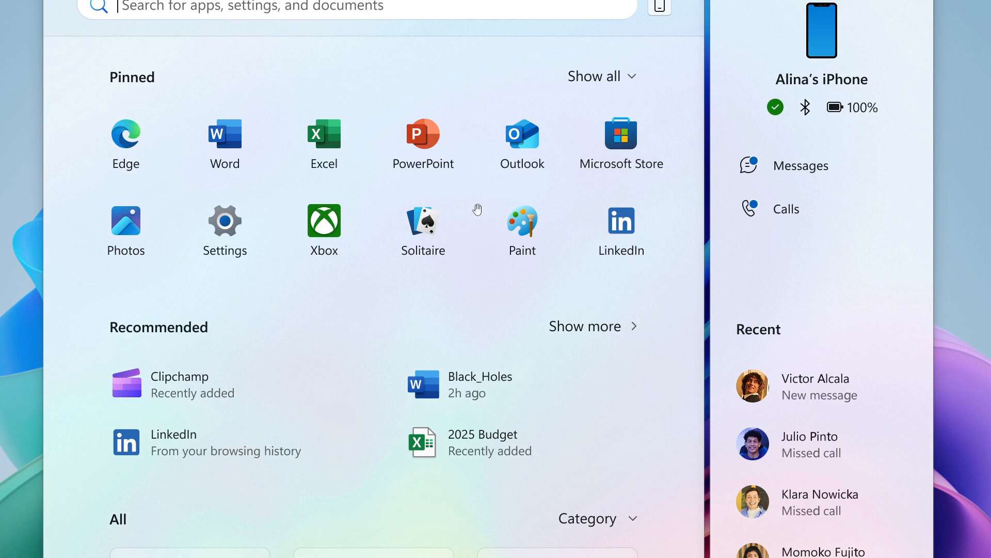
{"action": "mouse_move", "coordinate": [598, 101]}
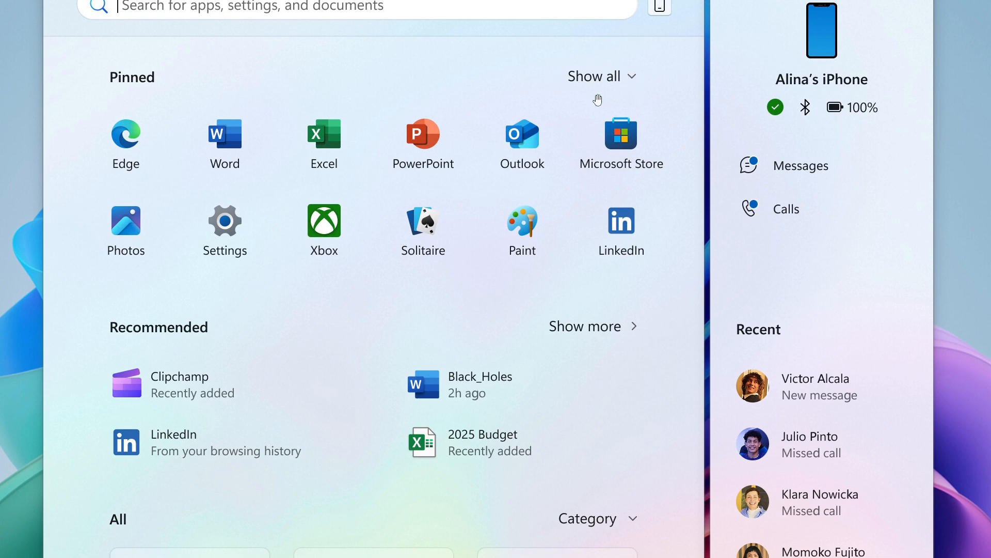
{"action": "mouse_move", "coordinate": [616, 72]}
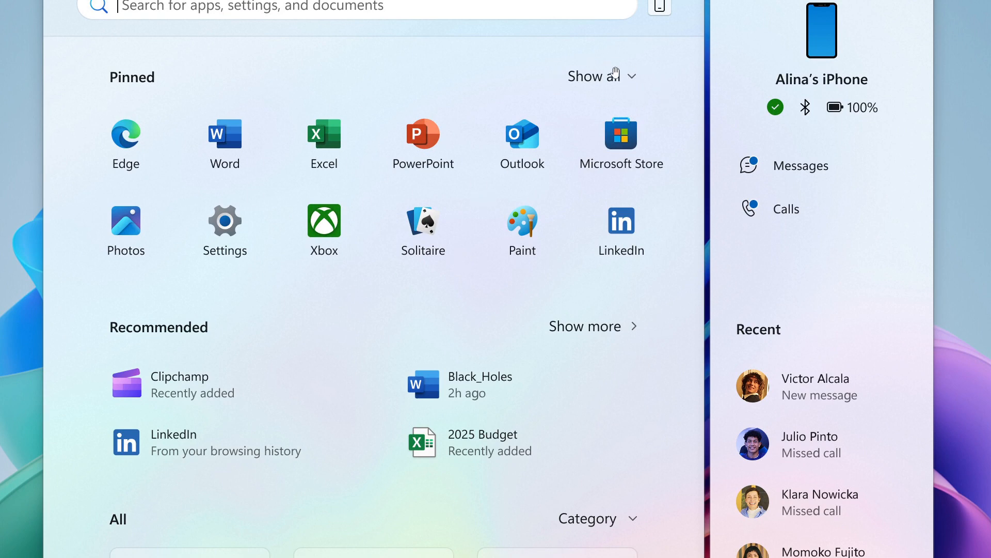
{"action": "mouse_move", "coordinate": [510, 308]}
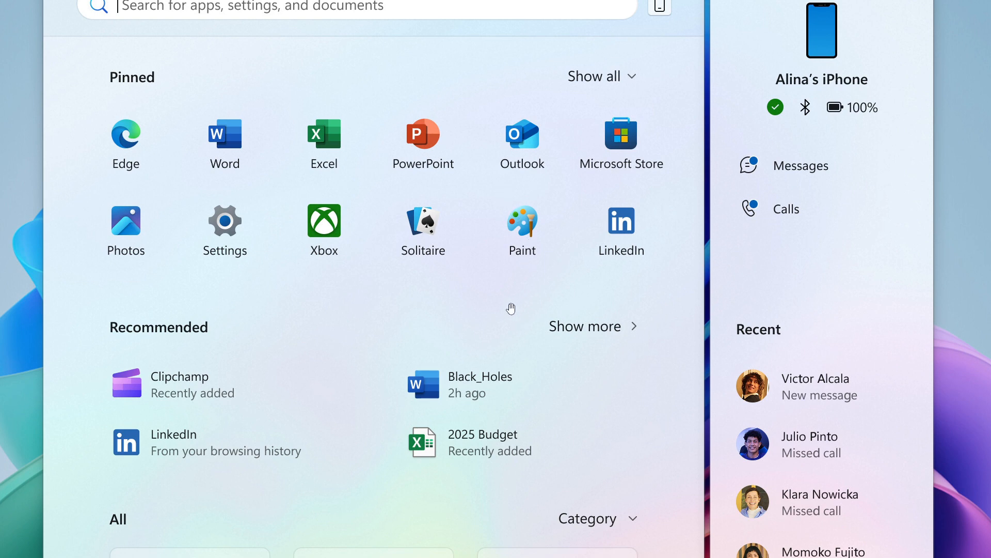
{"action": "scroll", "scroll_direction": "down", "scroll_amount": 3}
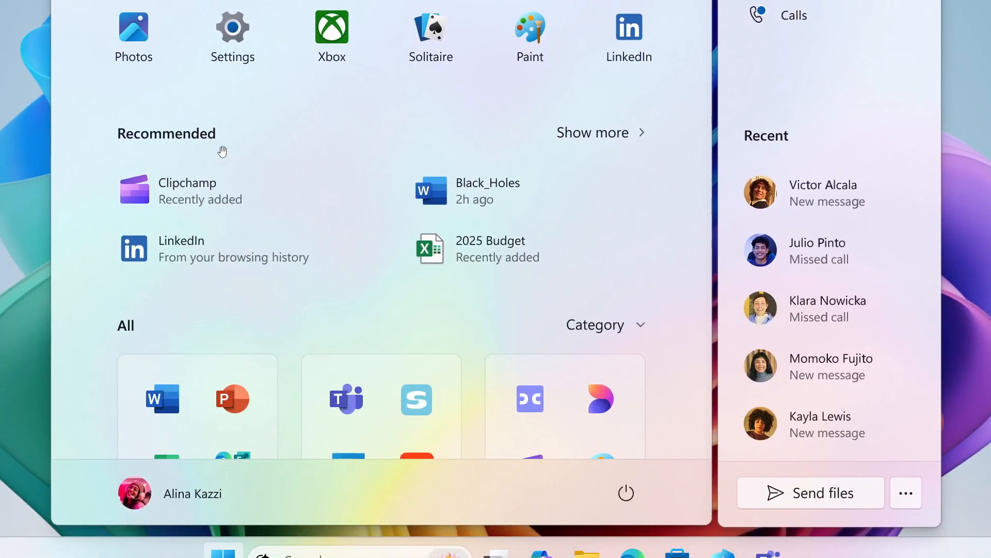
{"action": "mouse_move", "coordinate": [574, 201]}
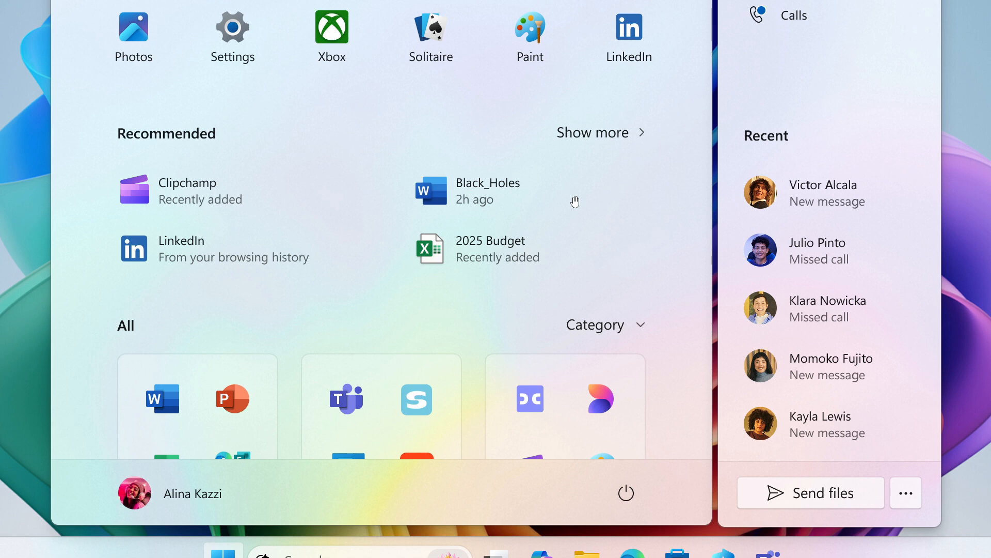
{"action": "mouse_move", "coordinate": [594, 163]}
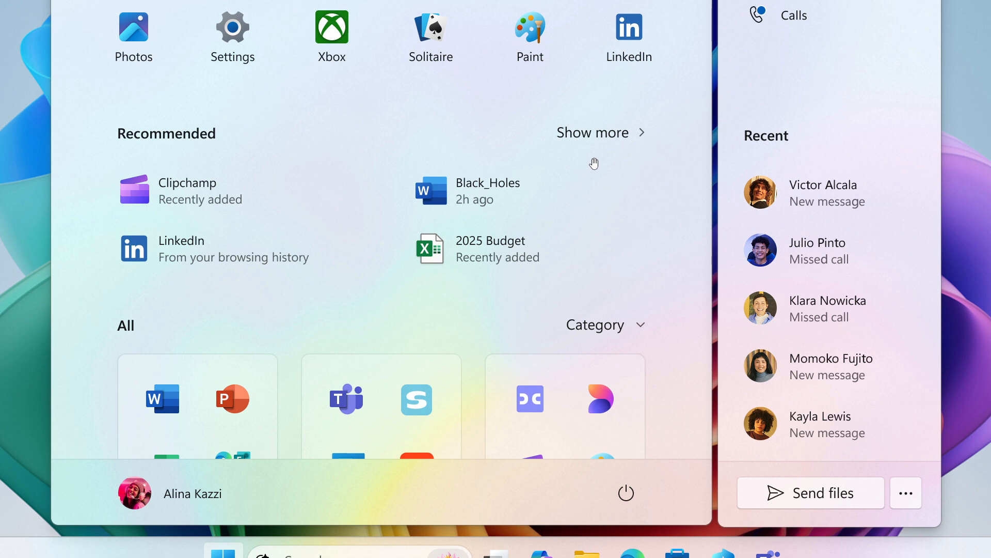
{"action": "mouse_move", "coordinate": [615, 216]}
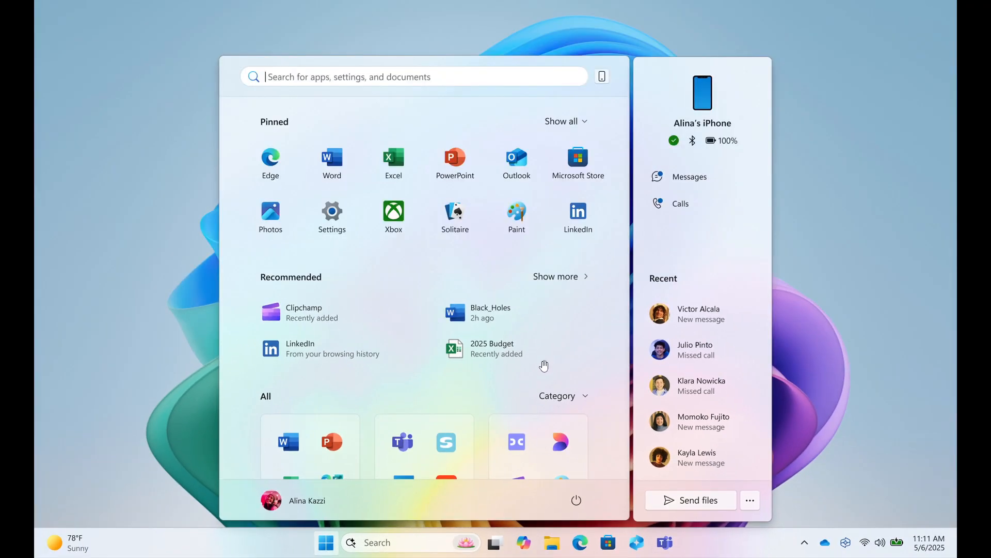
{"action": "mouse_move", "coordinate": [525, 354]}
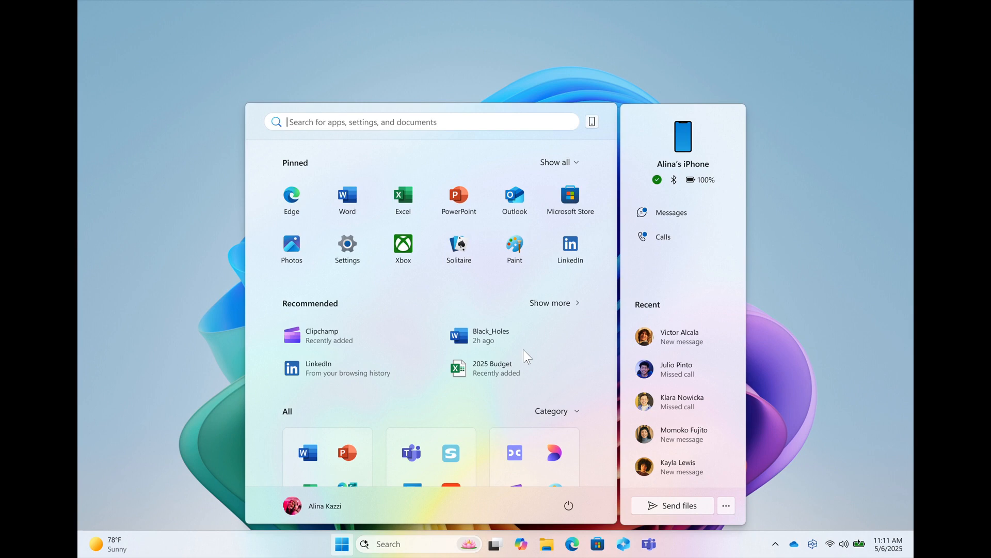
{"action": "mouse_move", "coordinate": [617, 383]}
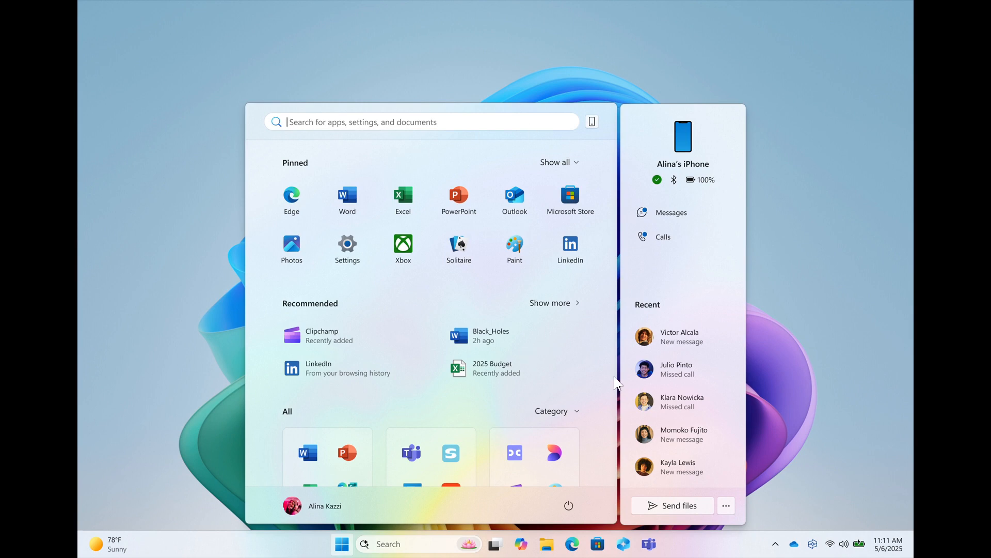
{"action": "mouse_move", "coordinate": [795, 310]}
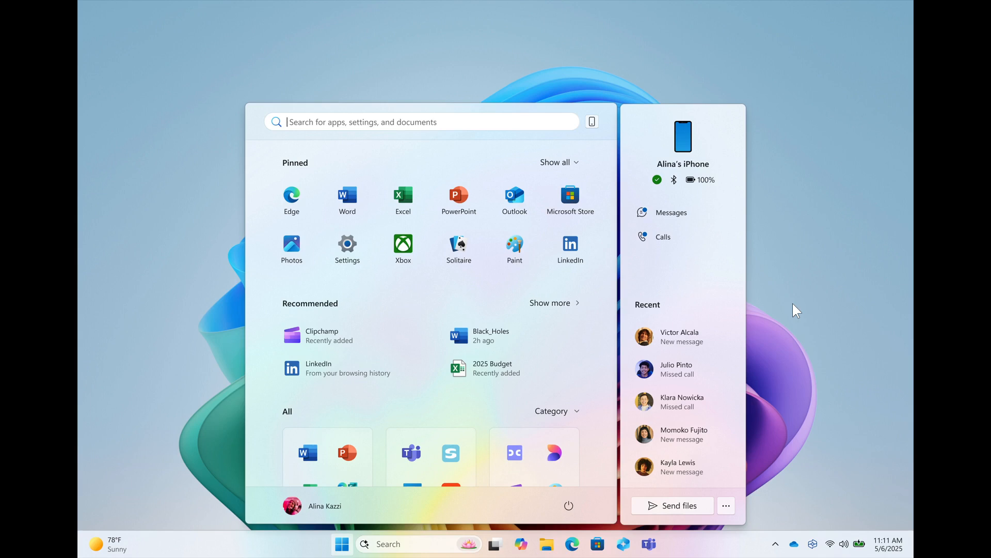
{"action": "mouse_move", "coordinate": [865, 336]}
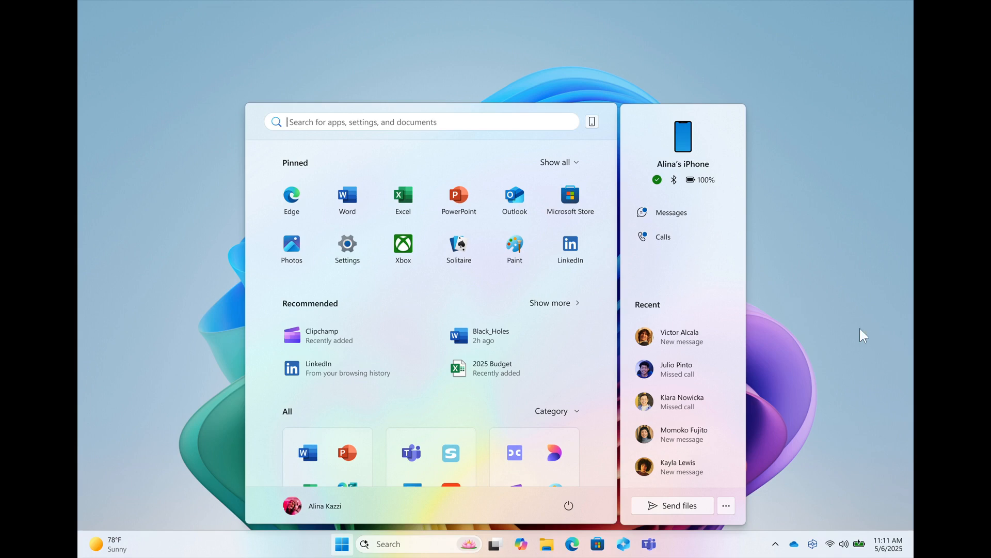
{"action": "mouse_move", "coordinate": [774, 379]}
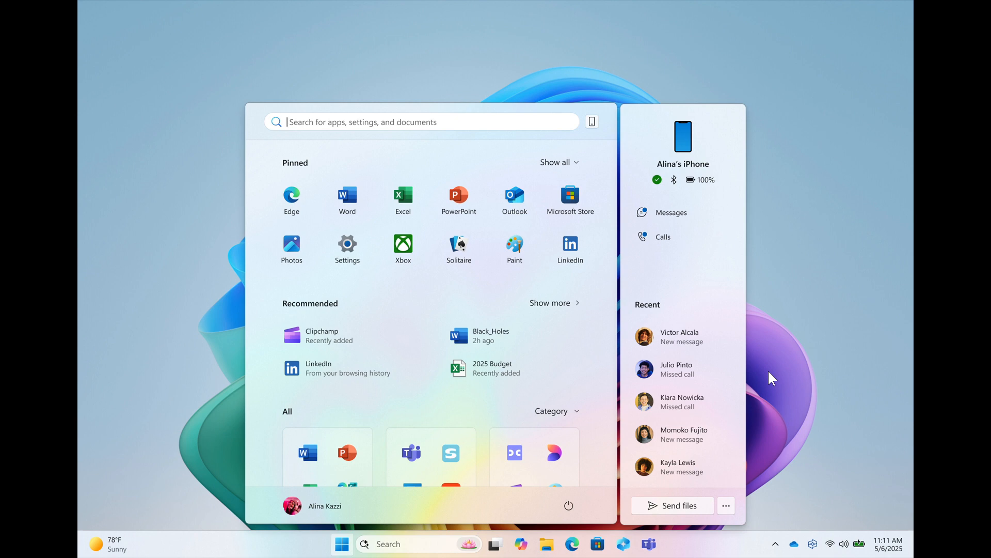
{"action": "mouse_move", "coordinate": [854, 290]}
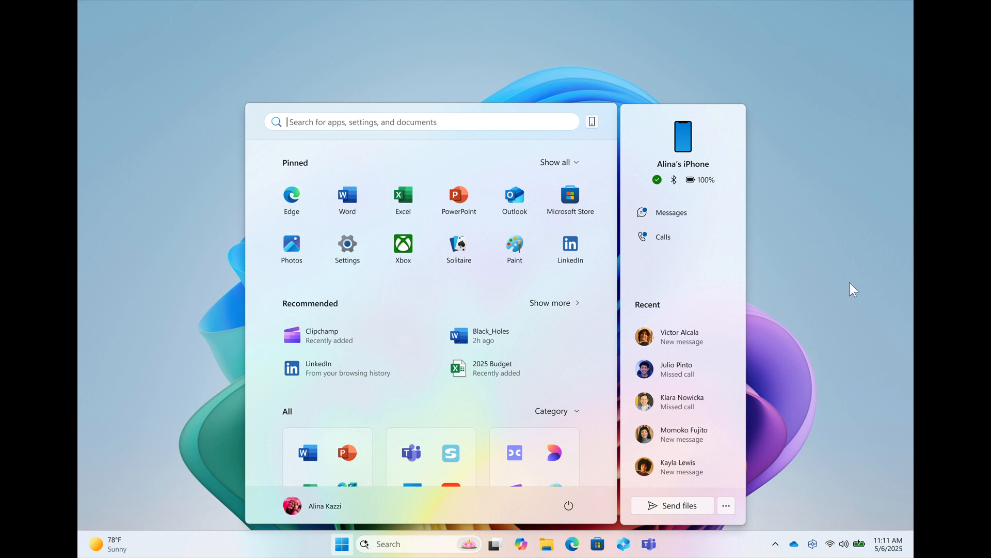